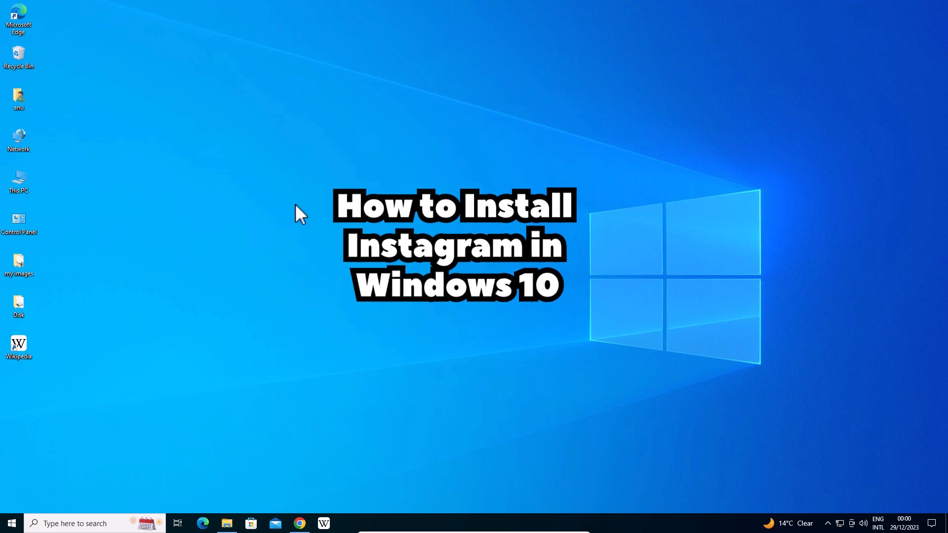
# Step: Launch Chrome and reach Instagram's login page via a Google search for instagram
pyautogui.click(299, 527)
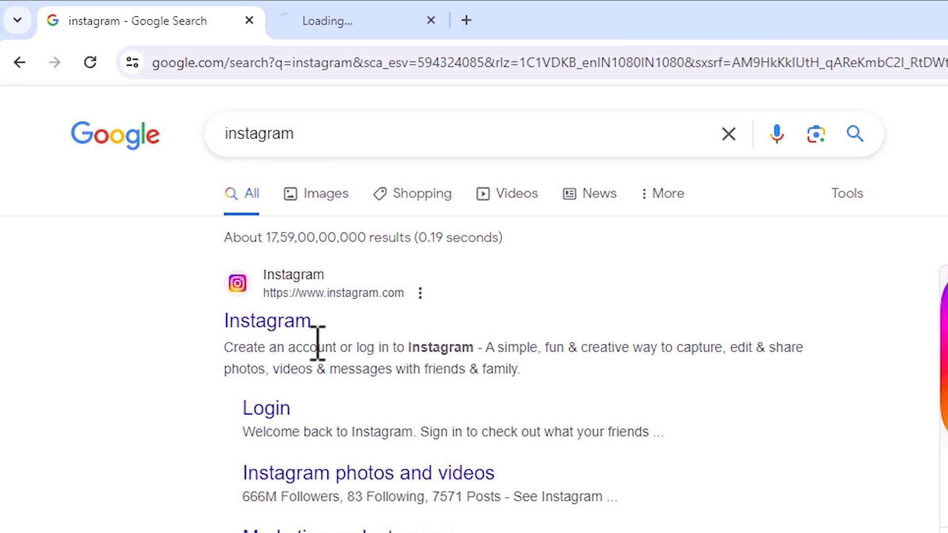
pyautogui.click(266, 320)
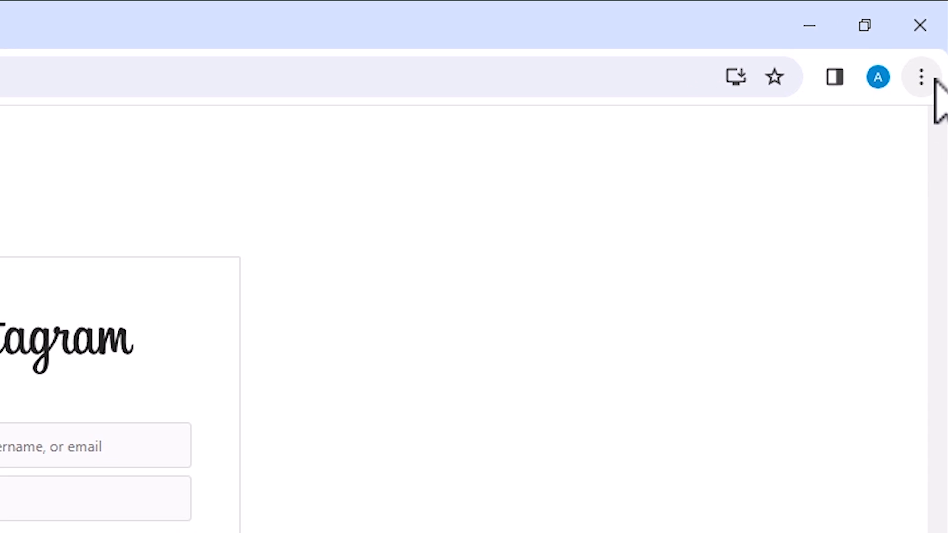
# Step: Install Instagram as a Chrome app from the menu's Save and share > Install Instagram, then close its window
pyautogui.click(919, 77)
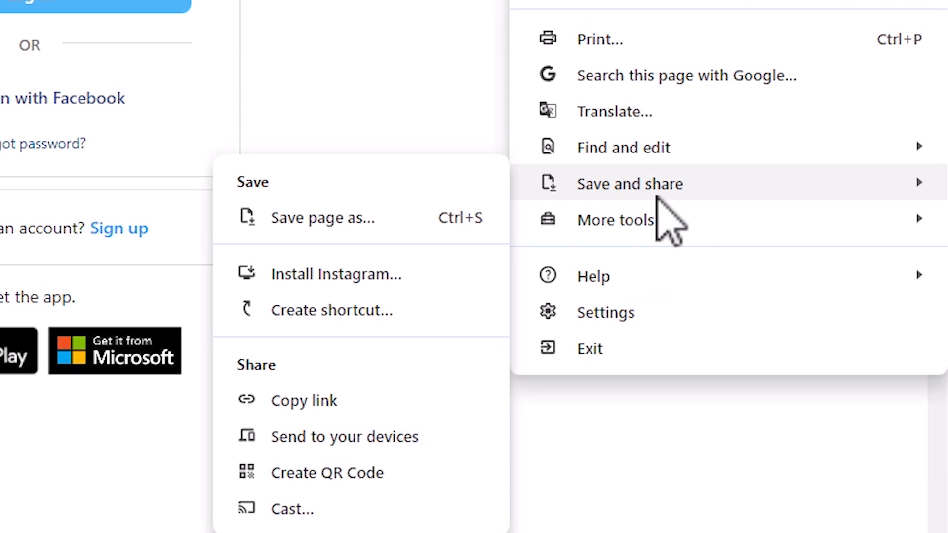
pyautogui.moveTo(335, 273)
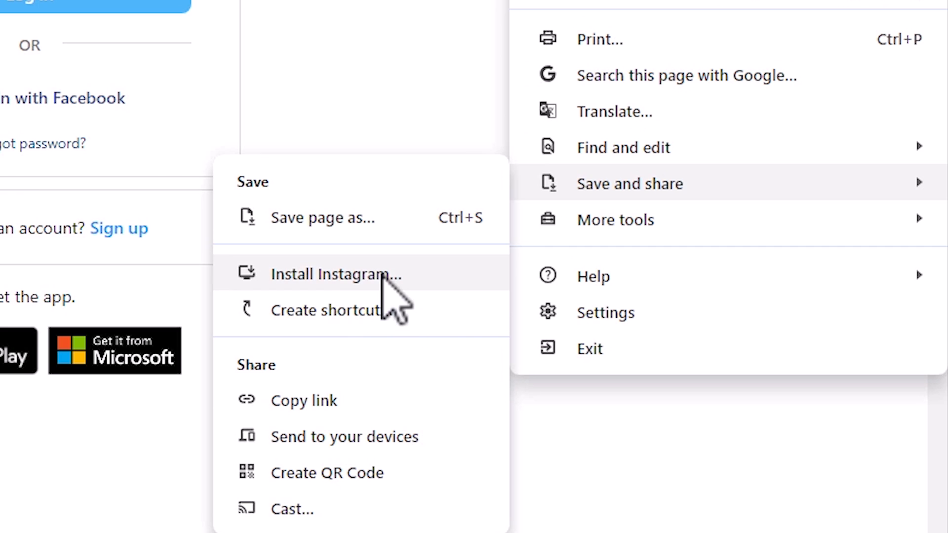
pyautogui.moveTo(389, 317)
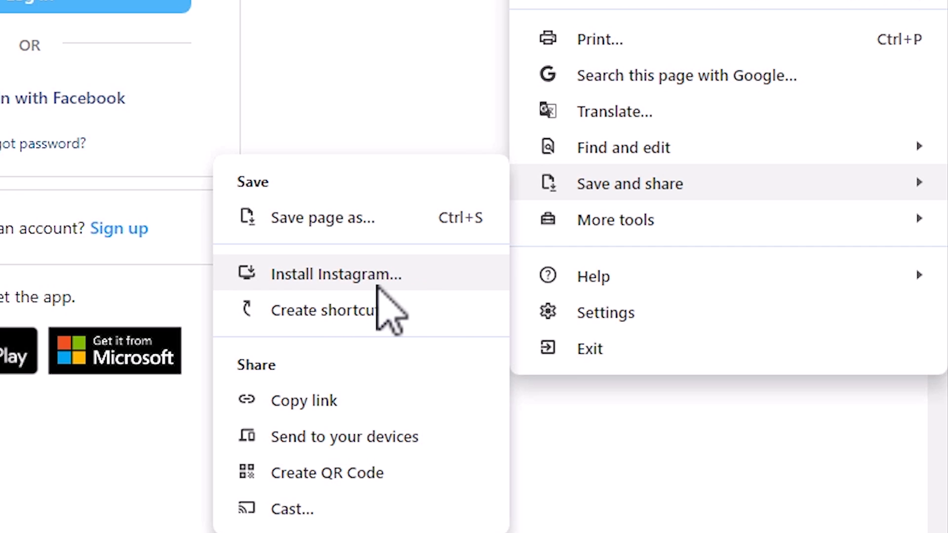
pyautogui.click(336, 273)
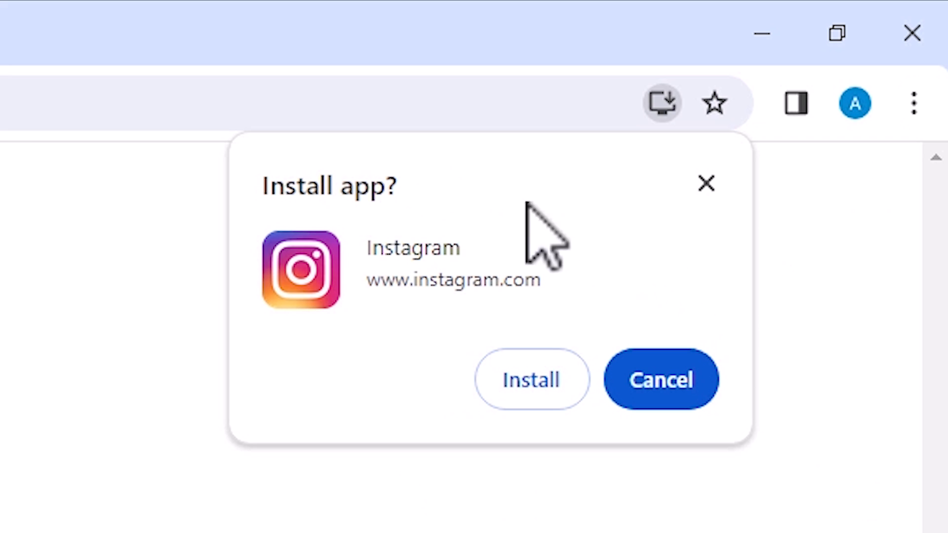
pyautogui.moveTo(531, 379)
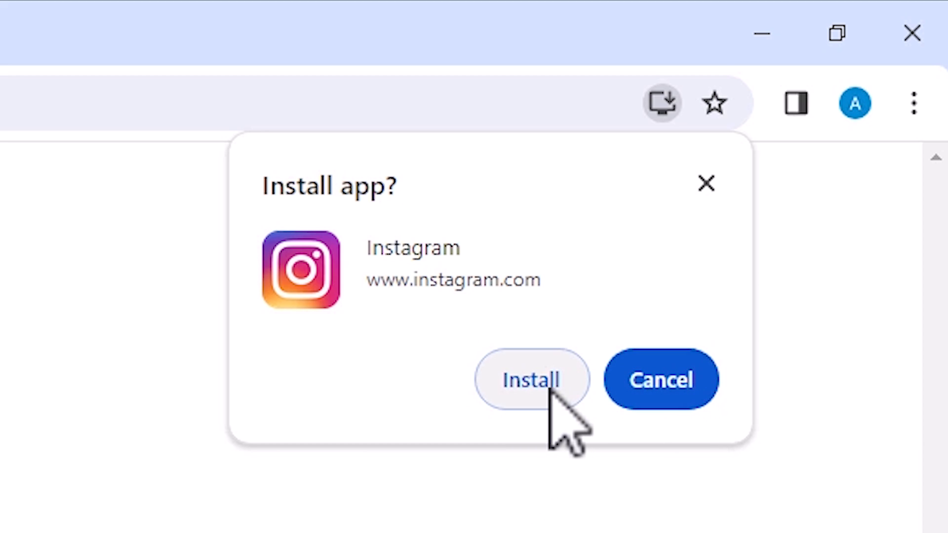
pyautogui.click(531, 379)
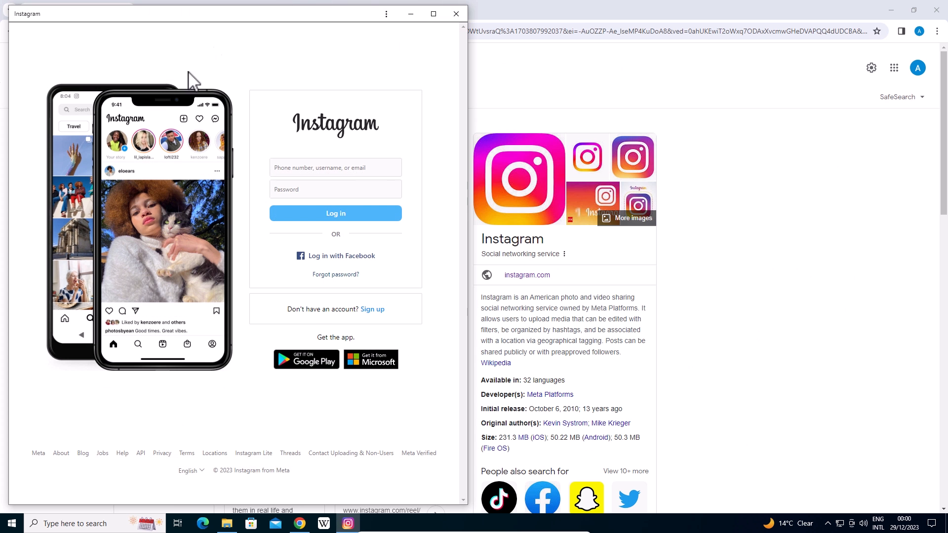
pyautogui.click(433, 12)
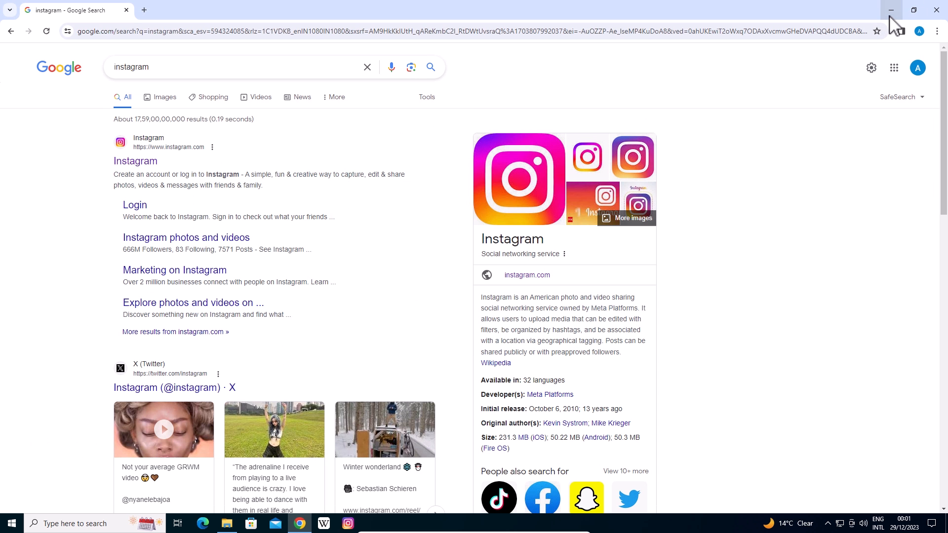
# Step: Minimize Chrome so the desktop shows the new Instagram shortcut
pyautogui.click(890, 10)
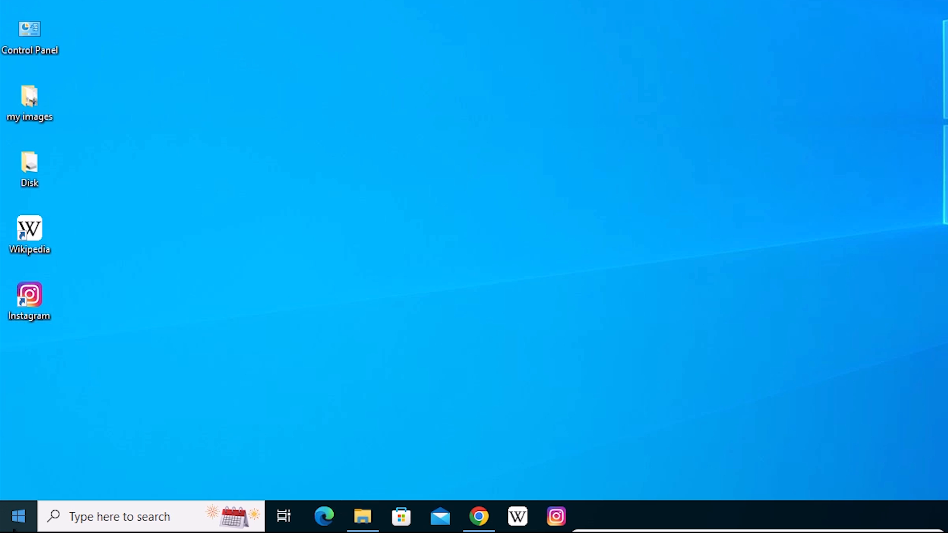
# Step: Launch Instagram from its desktop shortcut and maximize its standalone app window
pyautogui.click(17, 516)
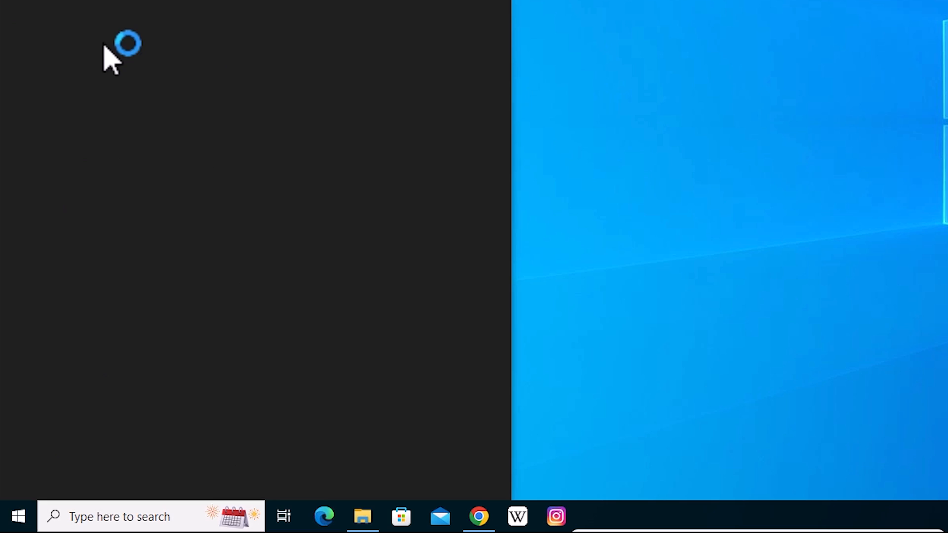
pyautogui.click(555, 516)
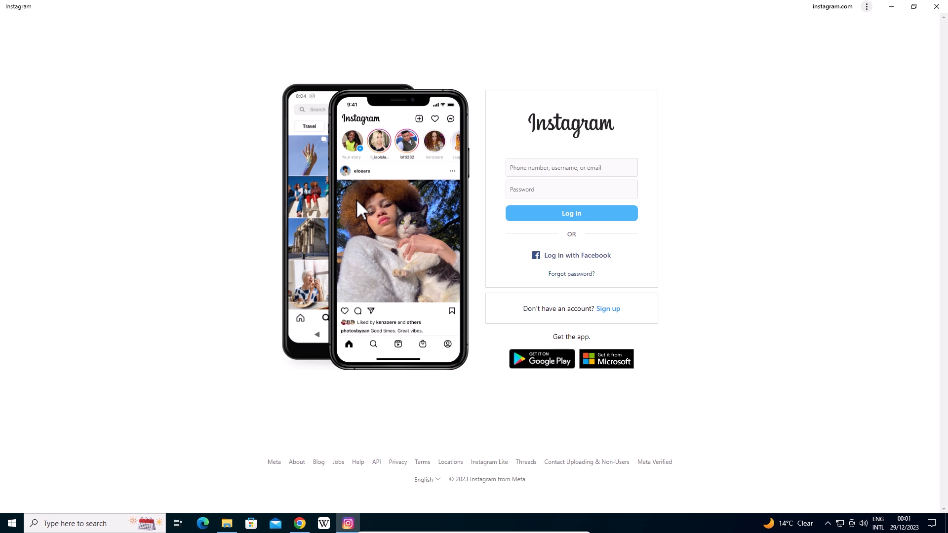